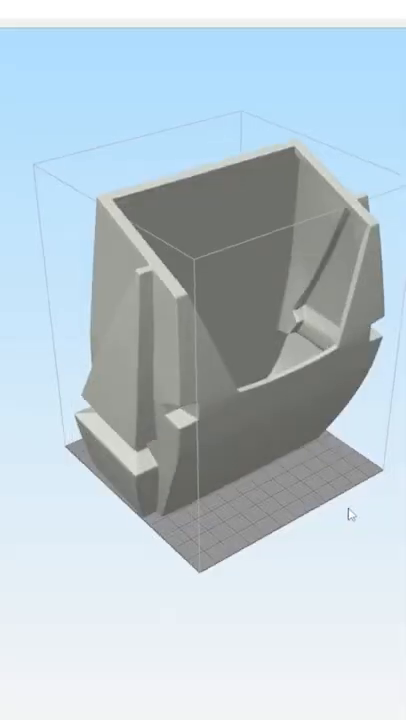
- Orbit the view to see the backpack shell straight from the front
{"action": "left_click_drag", "start_coordinate": [344, 516], "coordinate": [254, 448]}
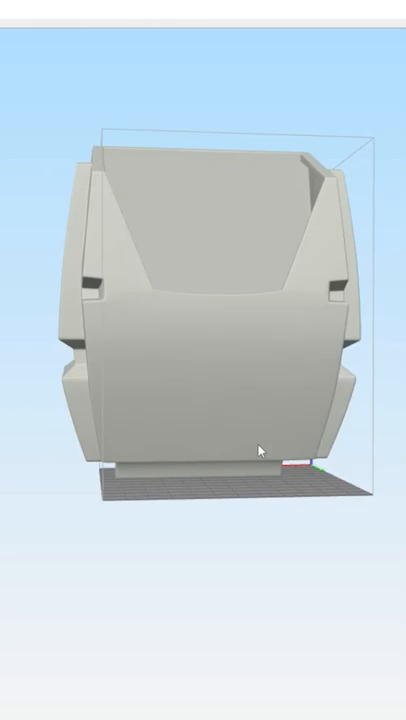